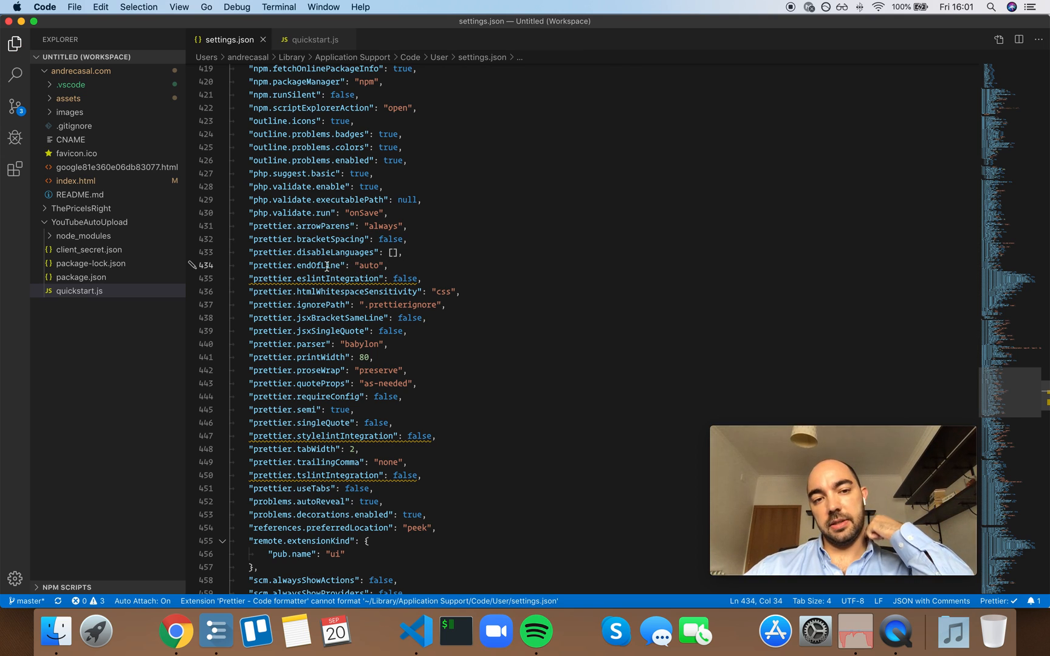
# Step: Select the "auto" value of prettier.endOfLine for replacement
pyautogui.doubleClick(367, 265)
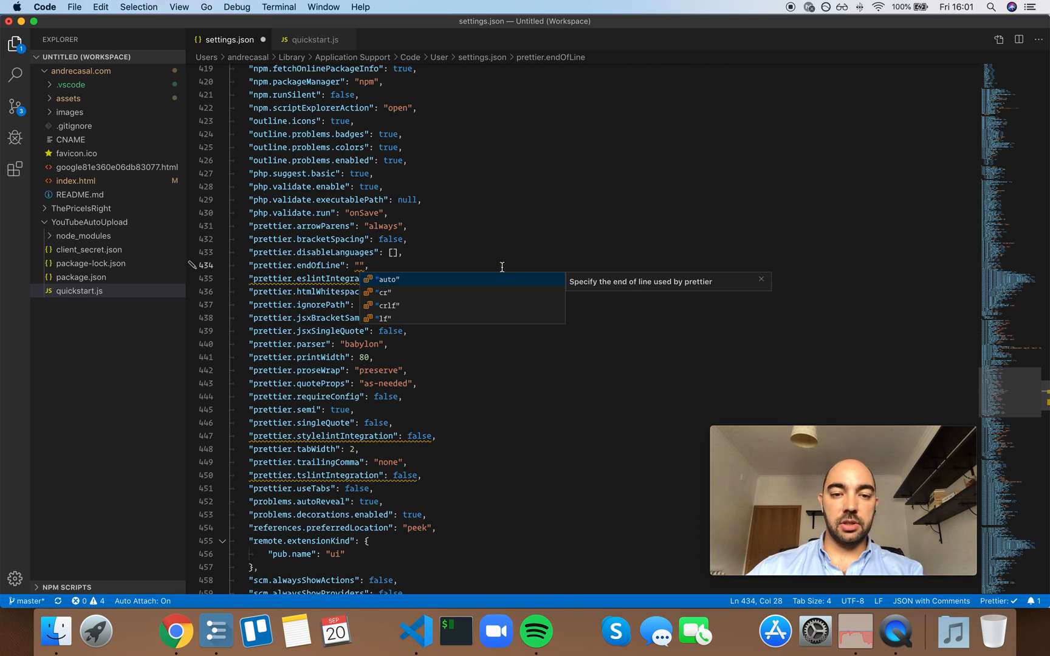
pyautogui.moveTo(404, 299)
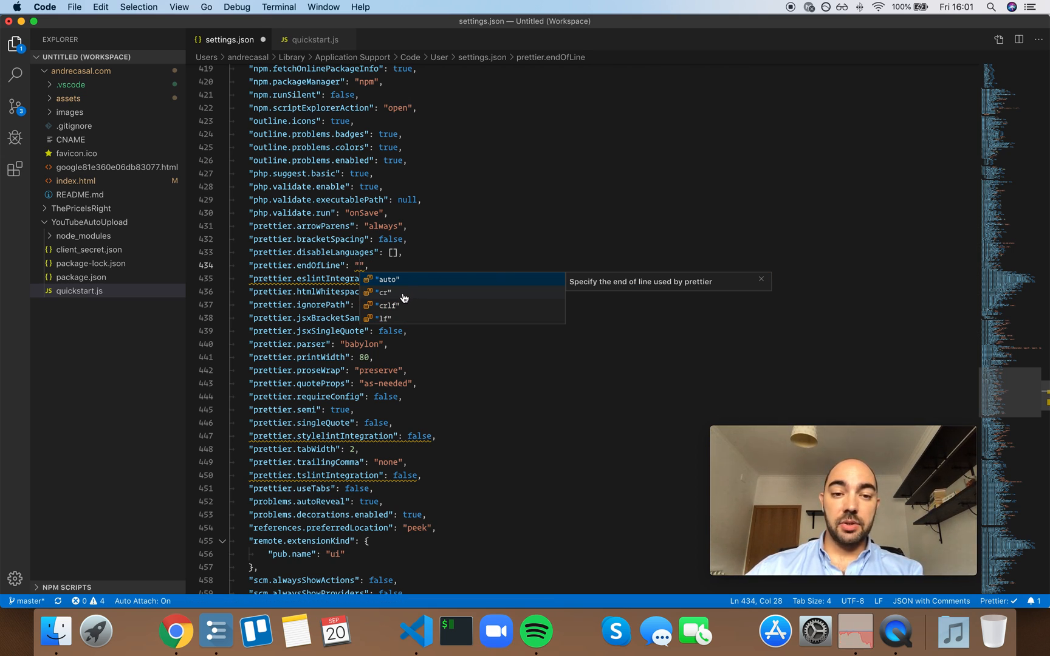
pyautogui.moveTo(393, 306)
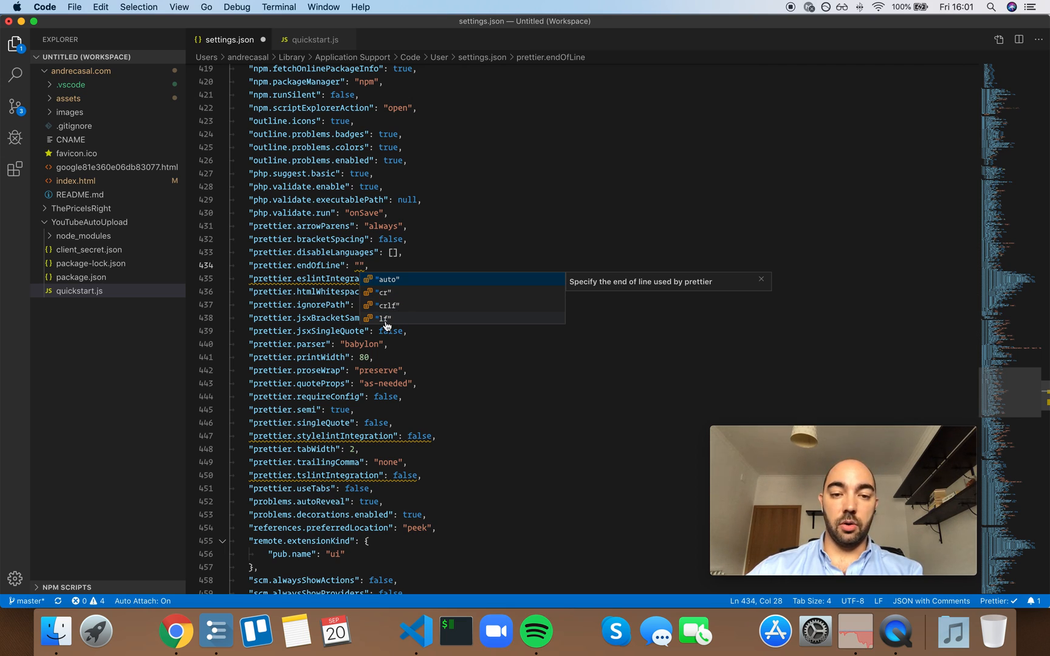
pyautogui.moveTo(399, 328)
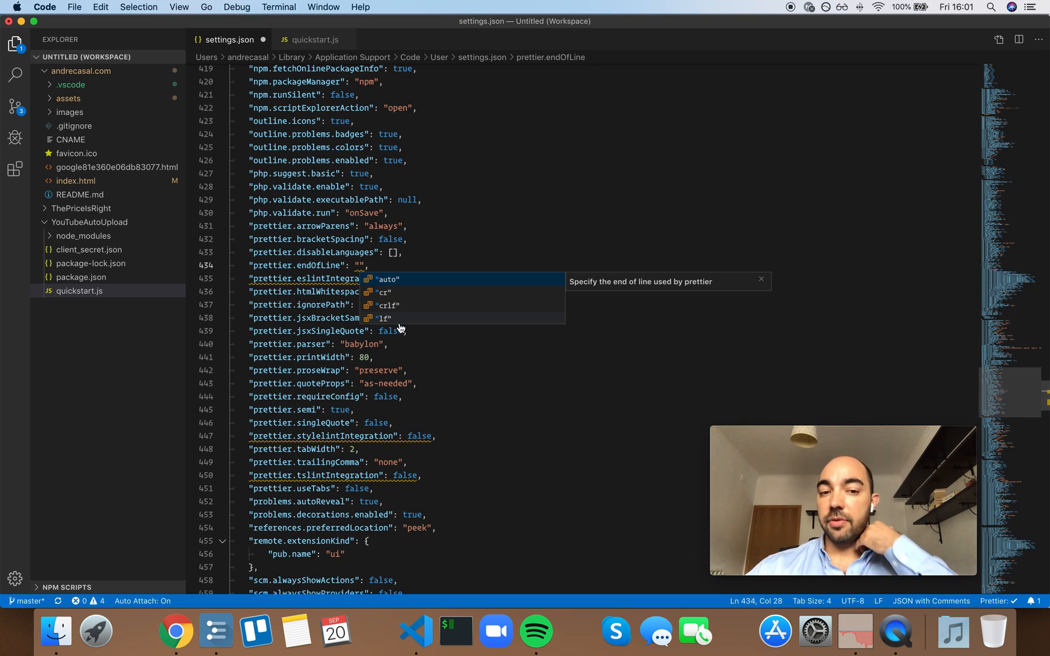
pyautogui.click(385, 317)
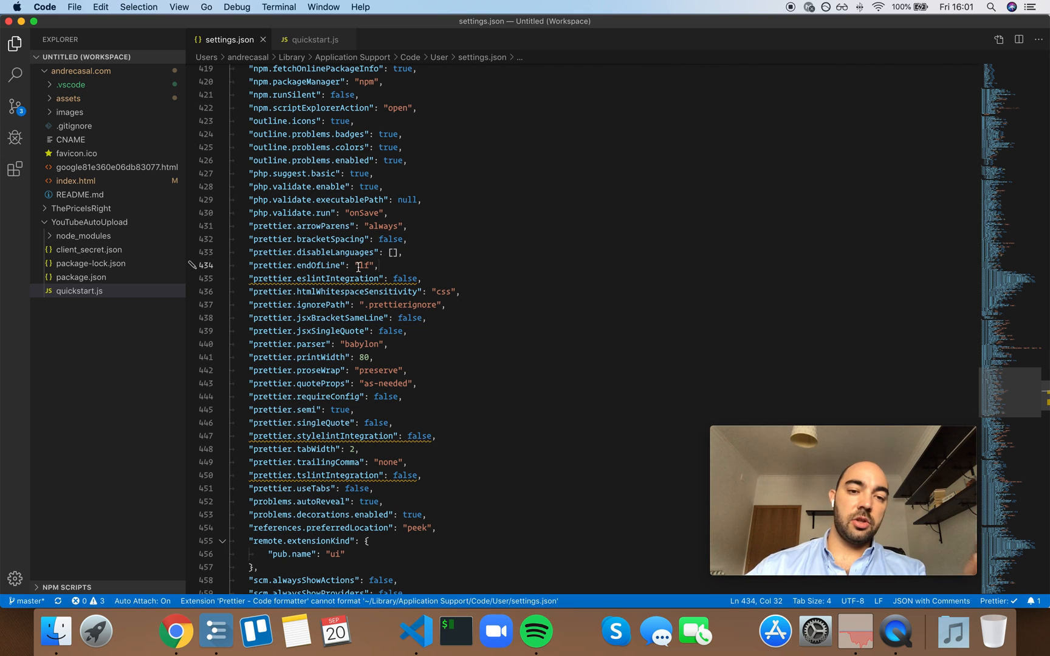
pyautogui.moveTo(362, 265)
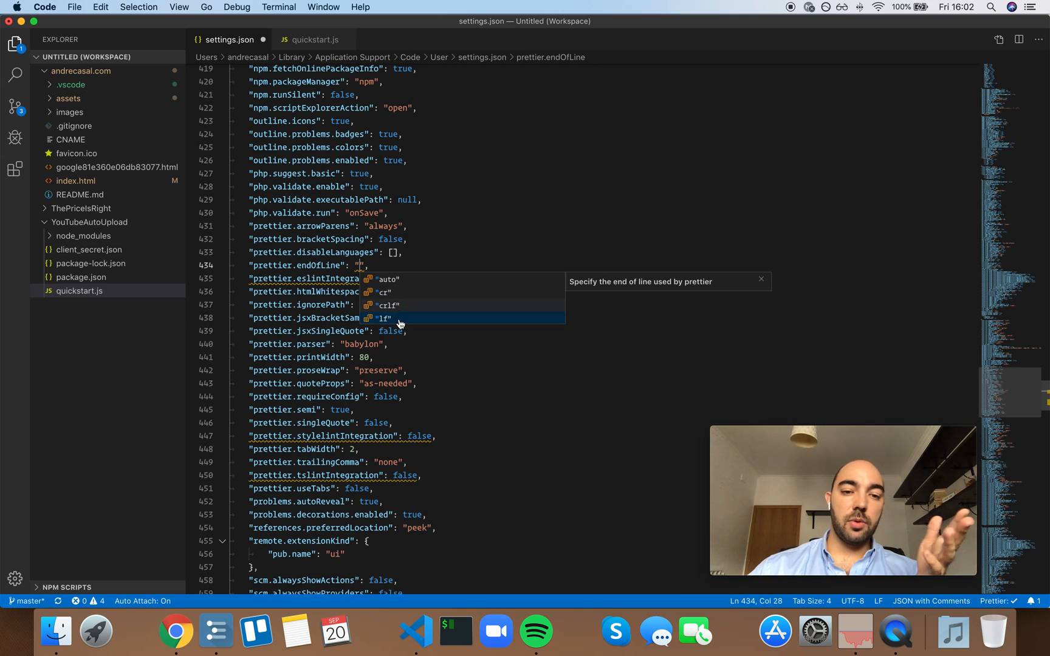
pyautogui.moveTo(414, 307)
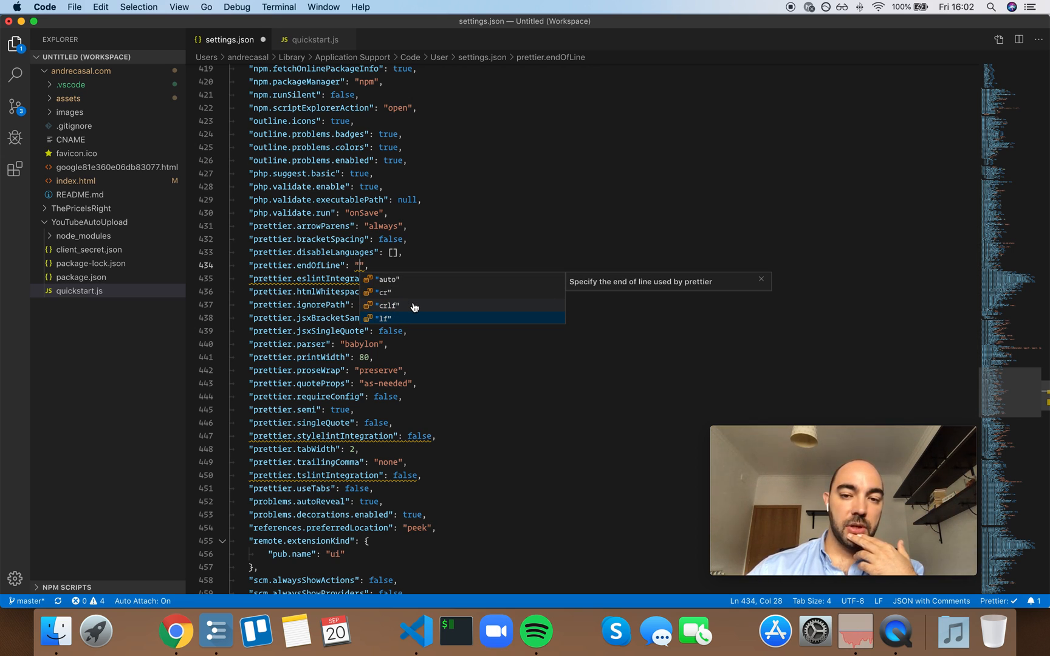
# Step: Pick "lf" from the suggestion list as the prettier.endOfLine value
pyautogui.click(382, 317)
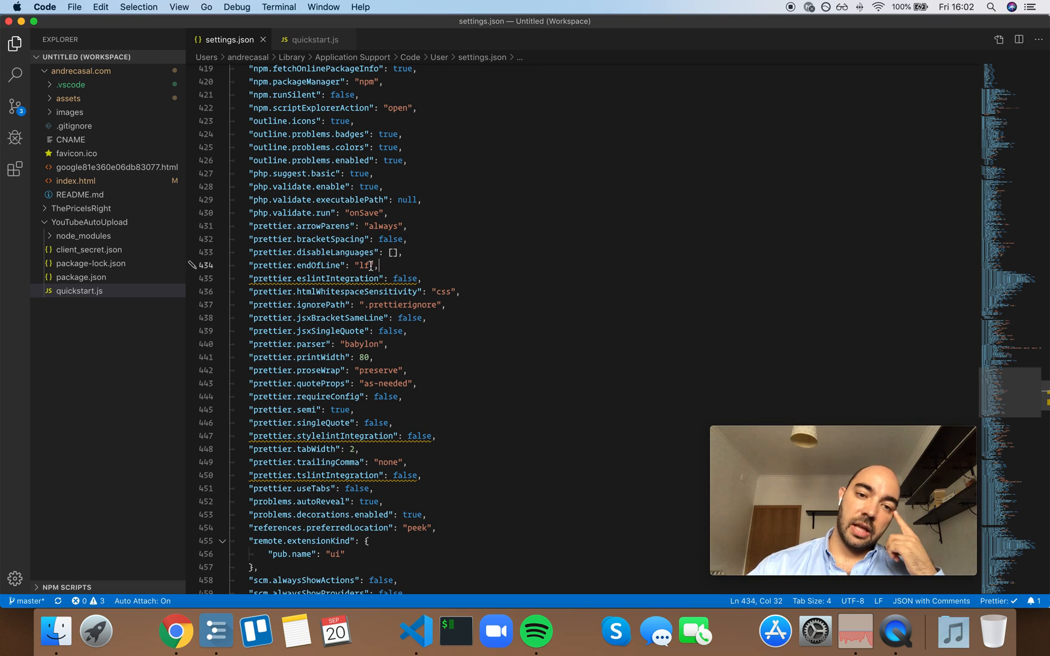
pyautogui.moveTo(480, 265)
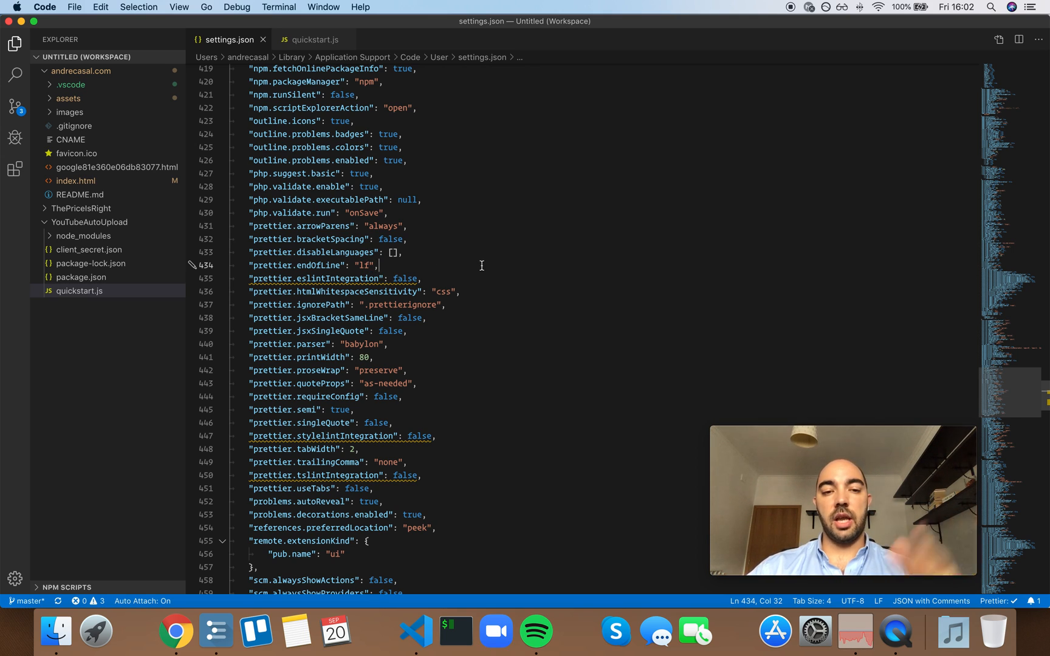
pyautogui.moveTo(473, 265)
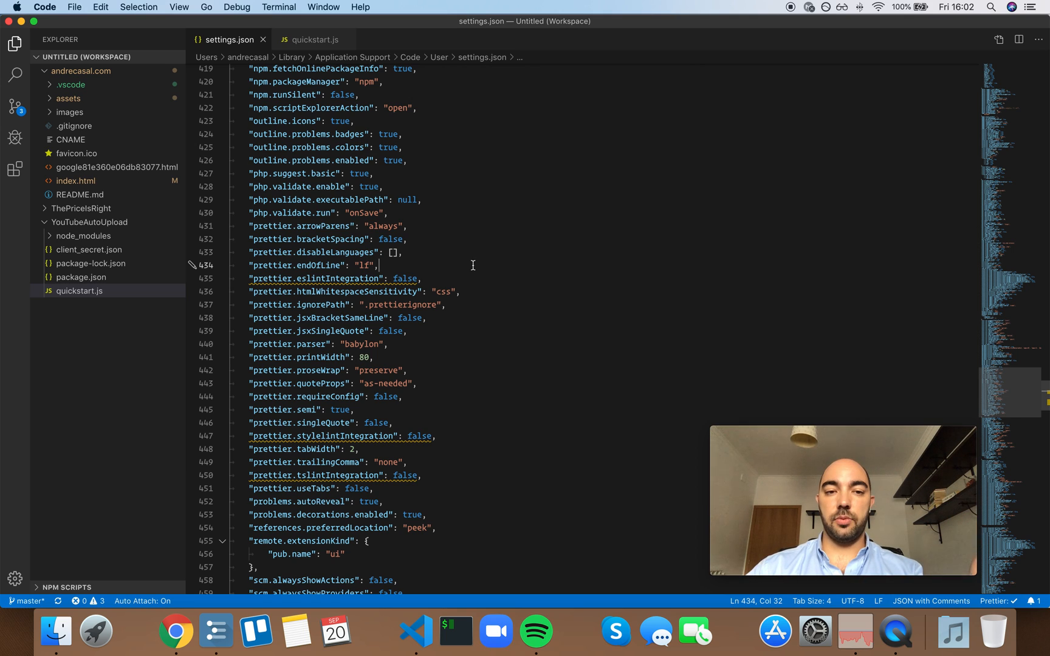